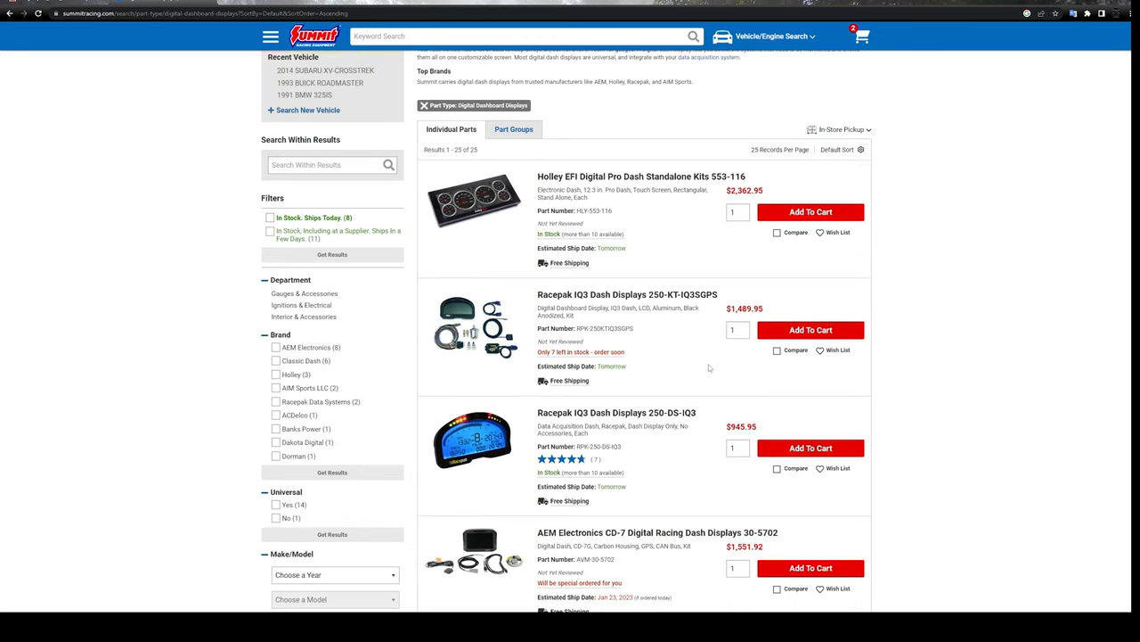
# - Page through the MegaSquirt CAN broadcast PDF to review the dash broadcasting field list
pyautogui.scroll(-3)
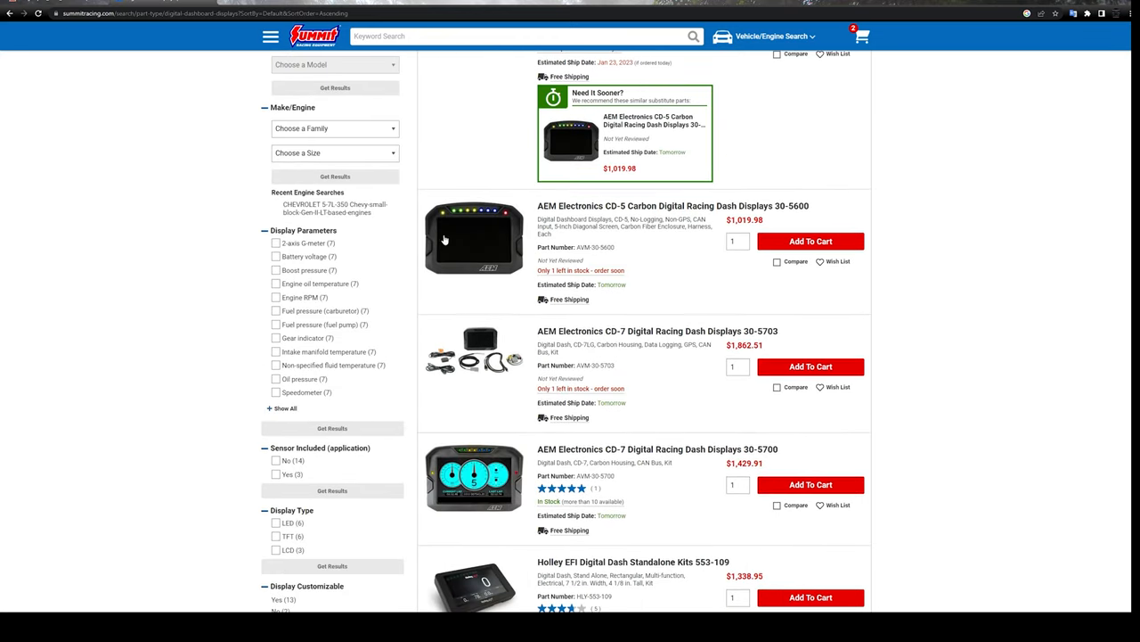
pyautogui.moveTo(513, 360)
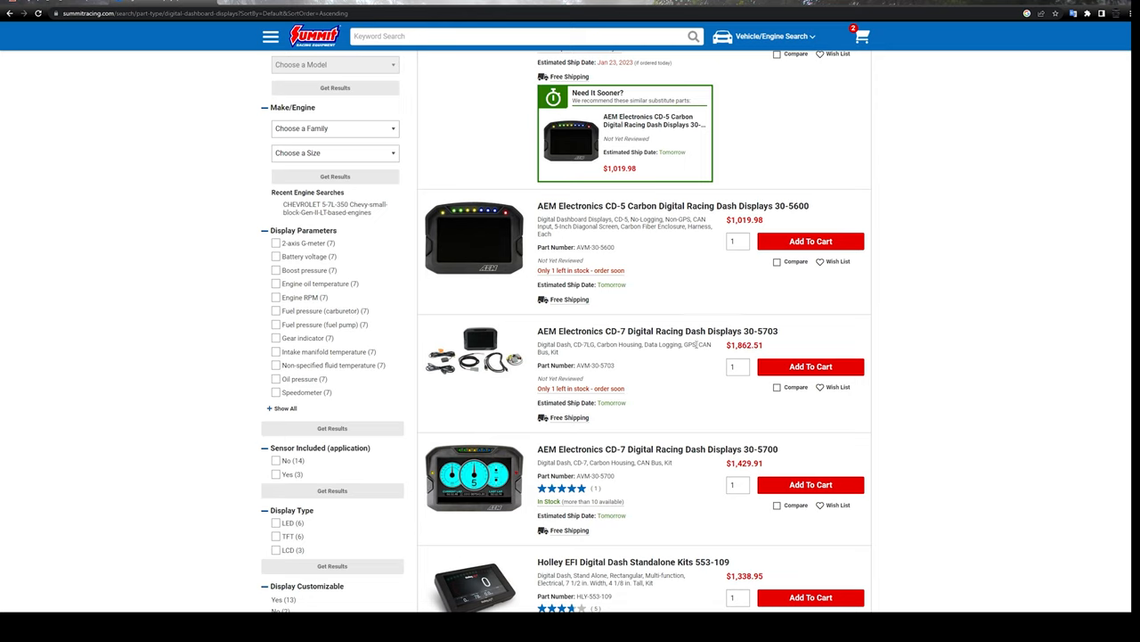
pyautogui.moveTo(481, 196)
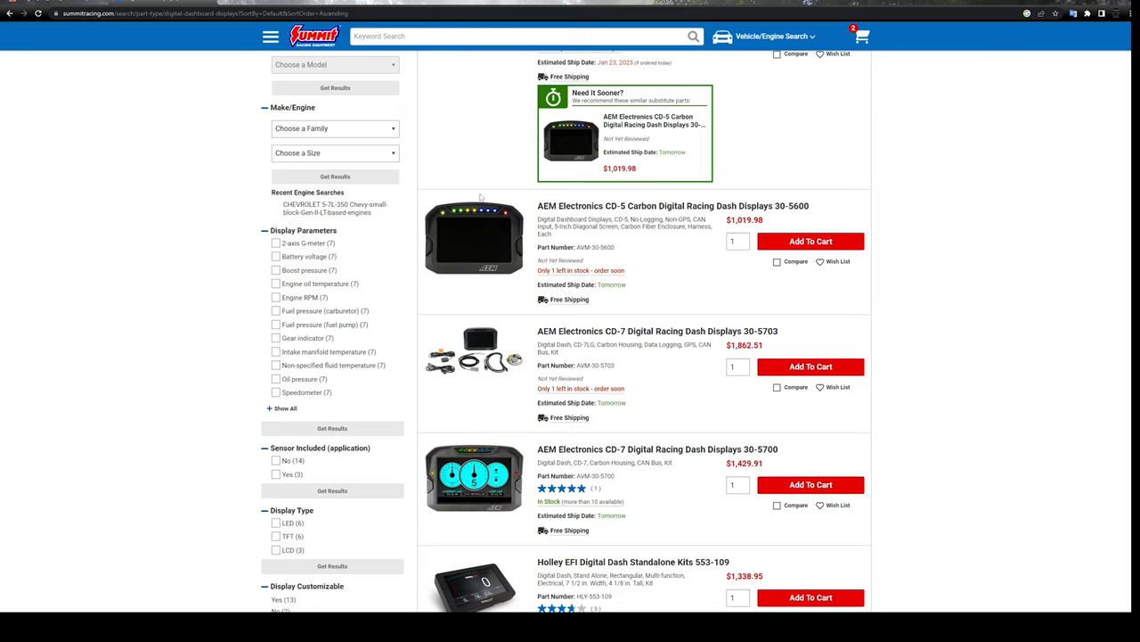
pyautogui.scroll(-3)
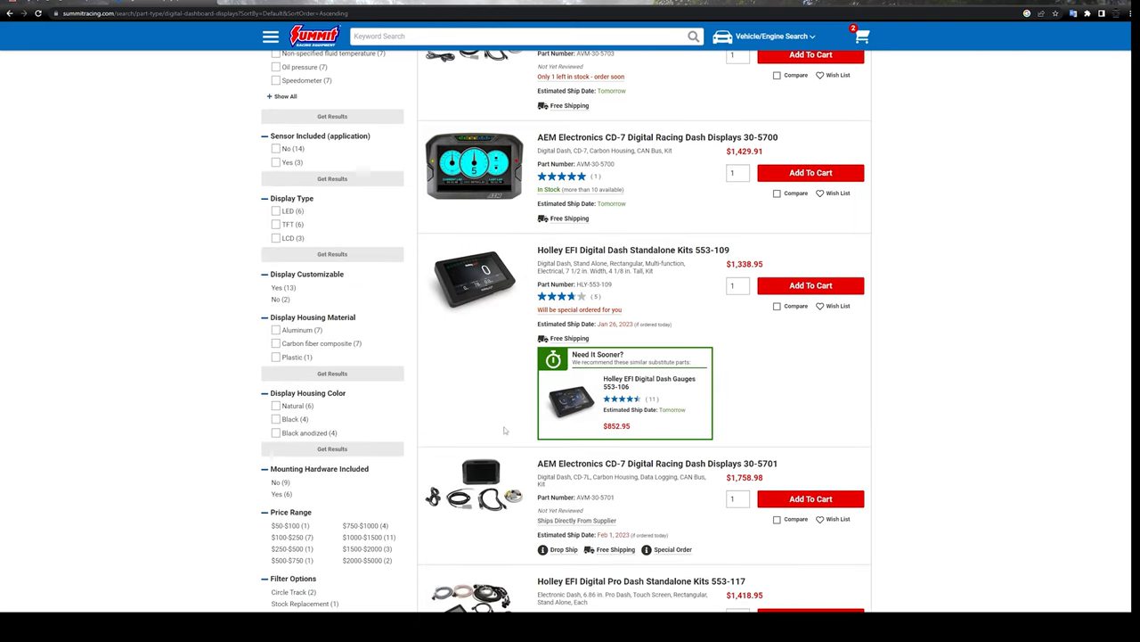
pyautogui.scroll(-3)
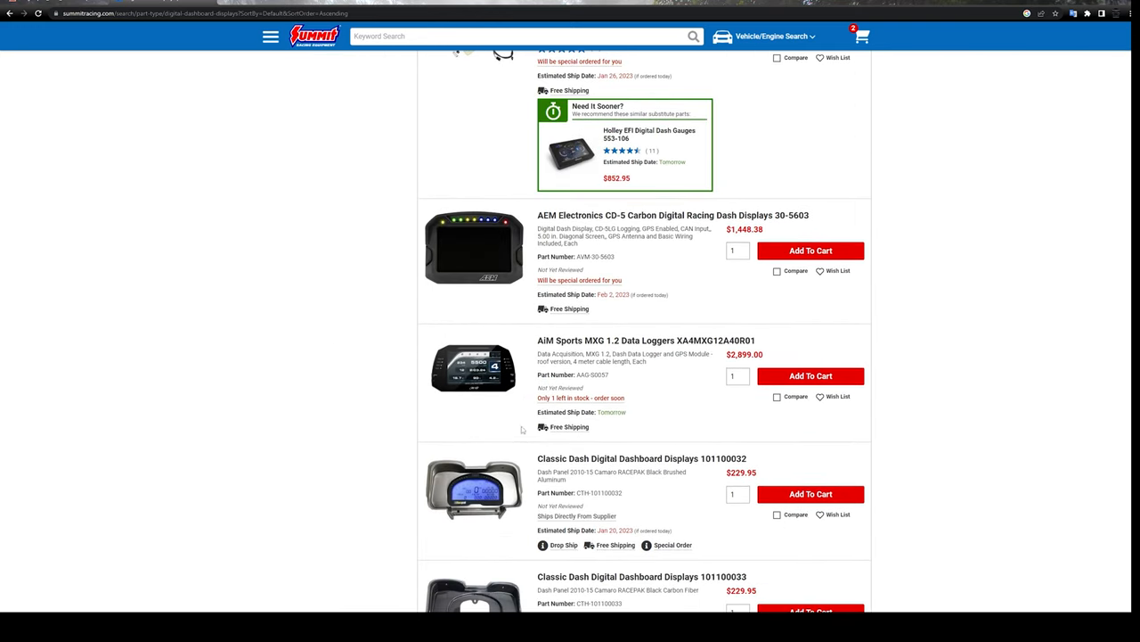
pyautogui.scroll(-3)
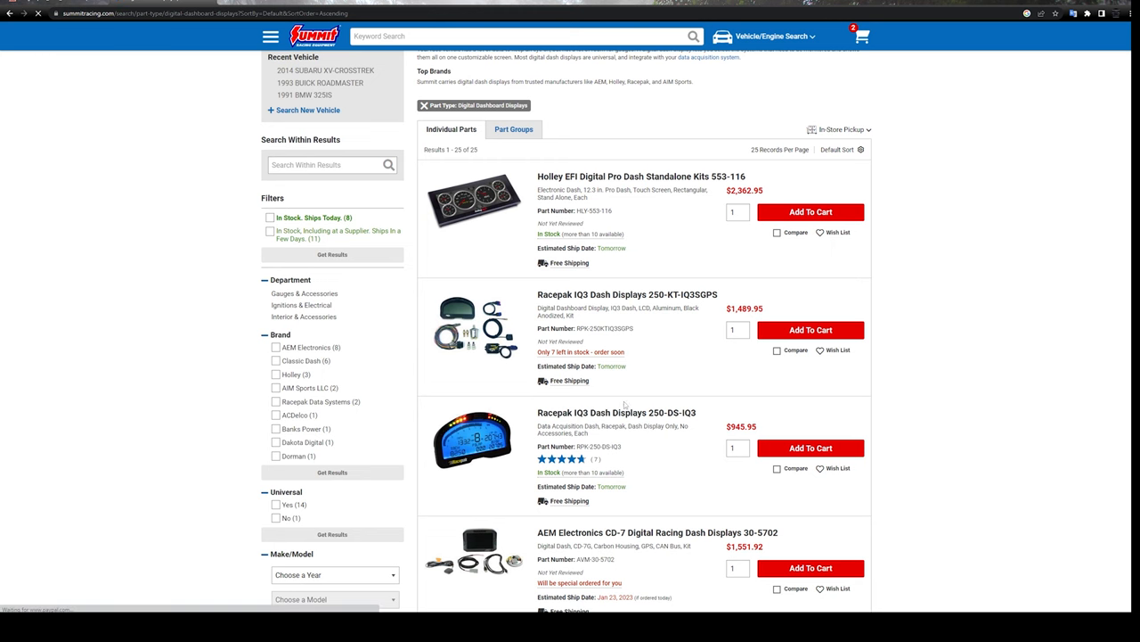
pyautogui.click(617, 411)
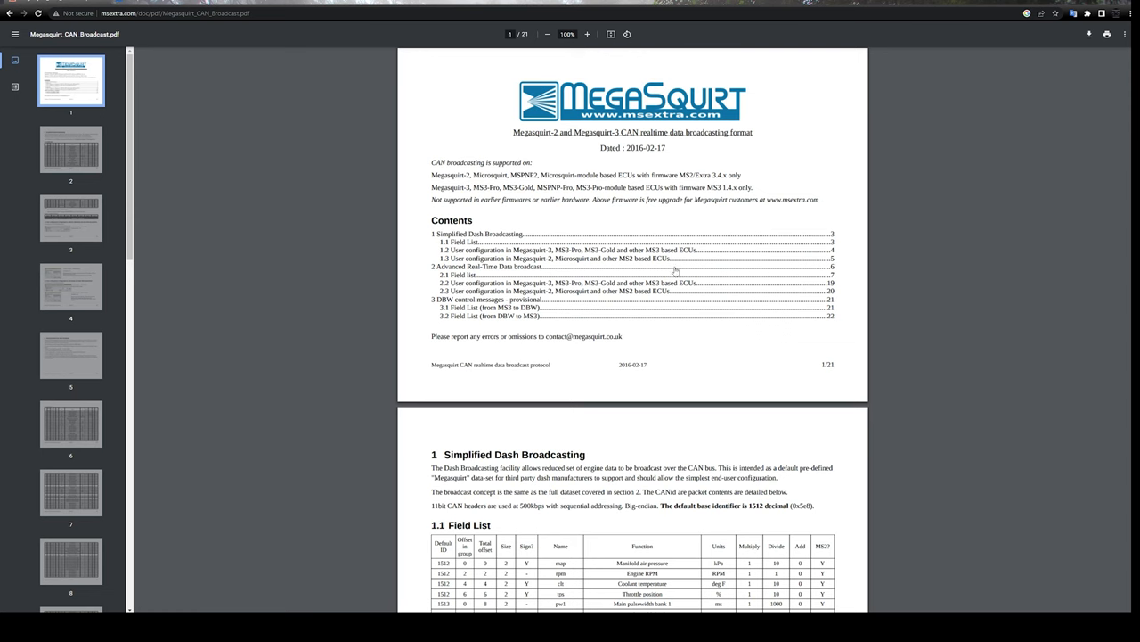
pyautogui.moveTo(568, 164)
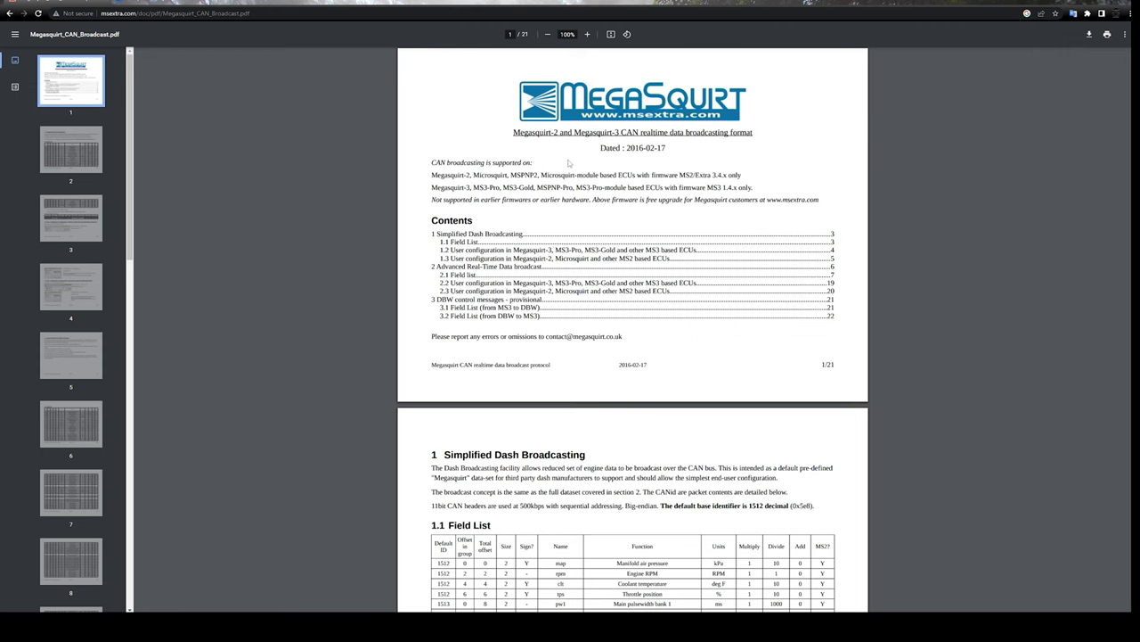
pyautogui.scroll(-3)
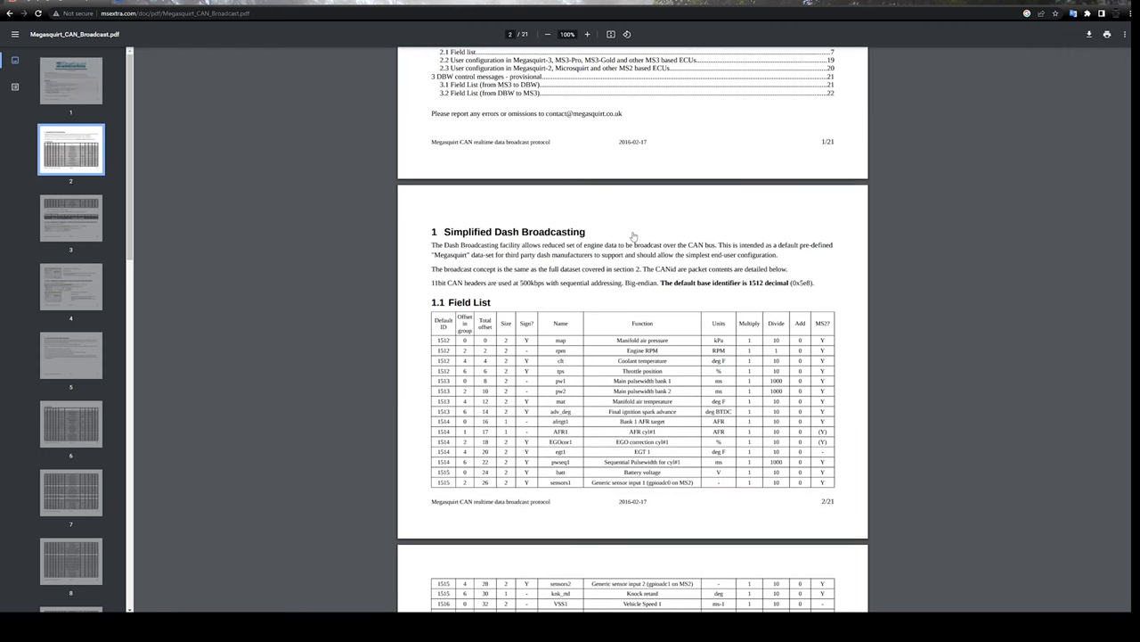
pyautogui.scroll(-3)
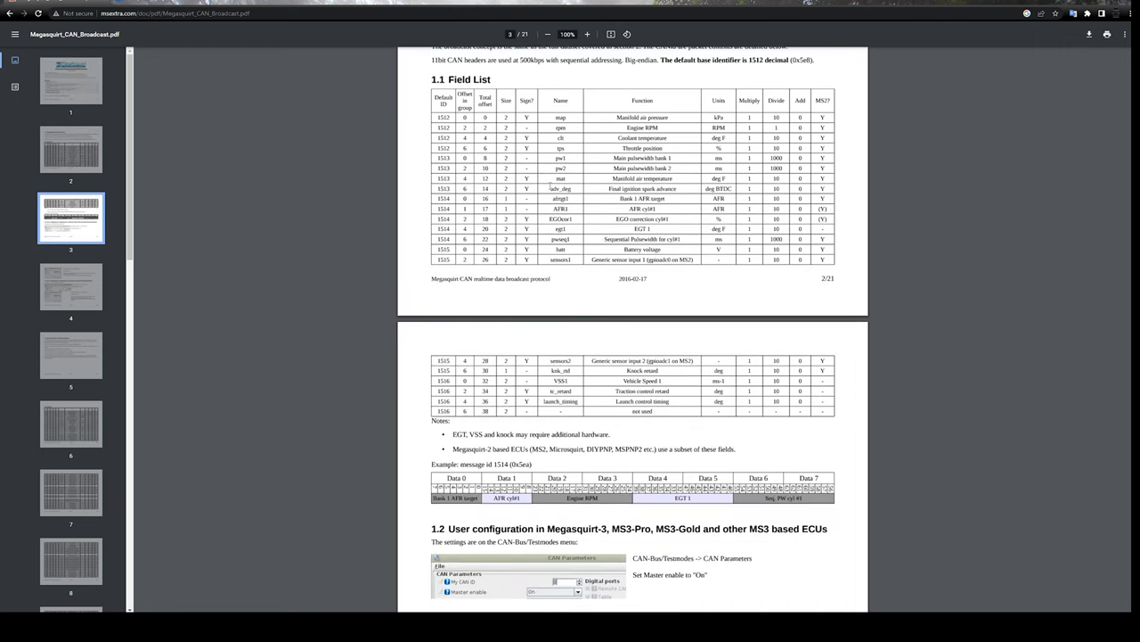
pyautogui.scroll(-3)
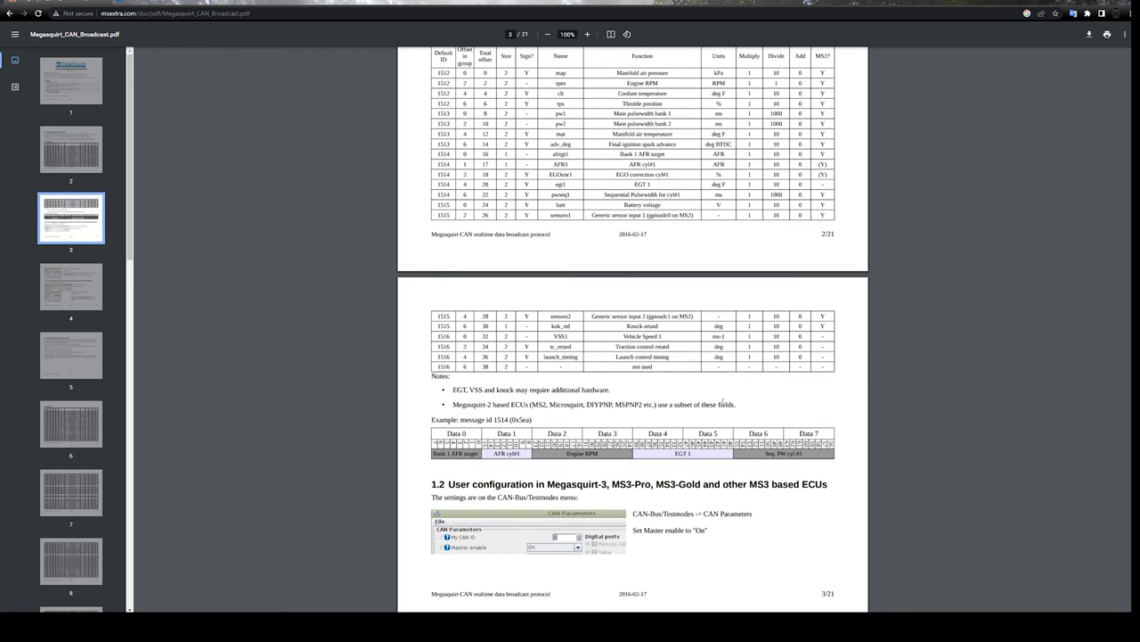
pyautogui.scroll(-3)
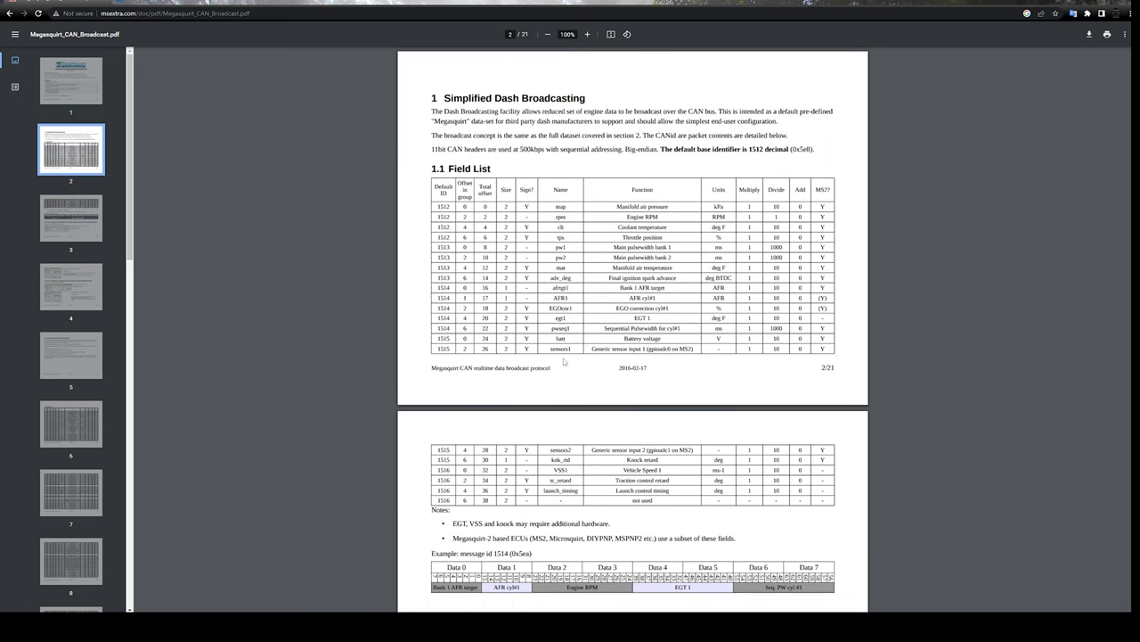
pyautogui.moveTo(477, 417)
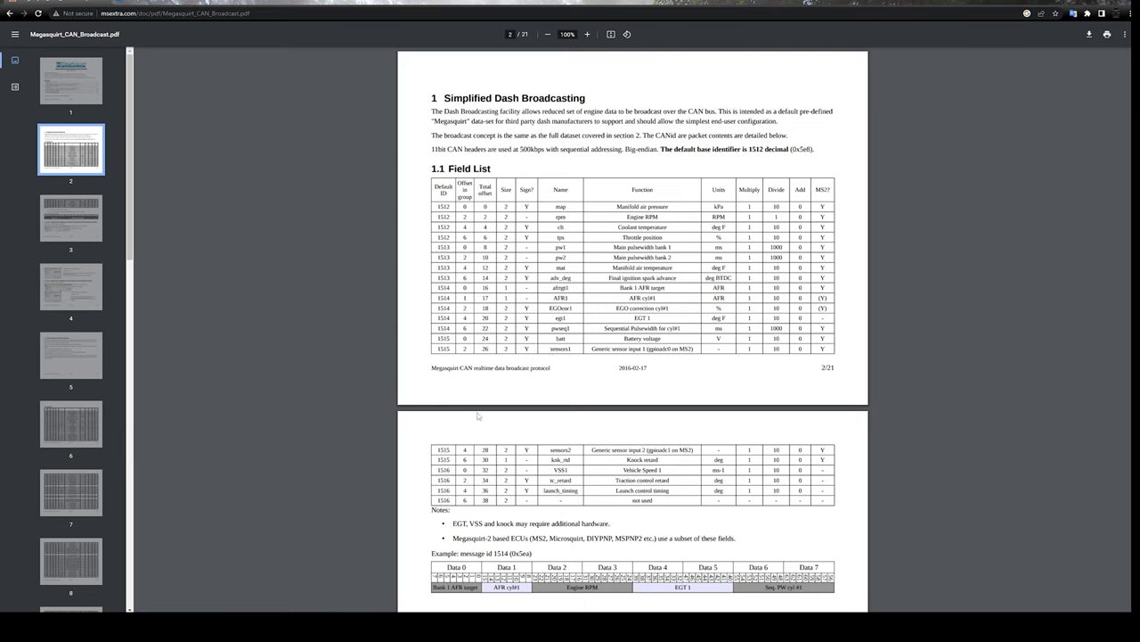
pyautogui.moveTo(474, 406)
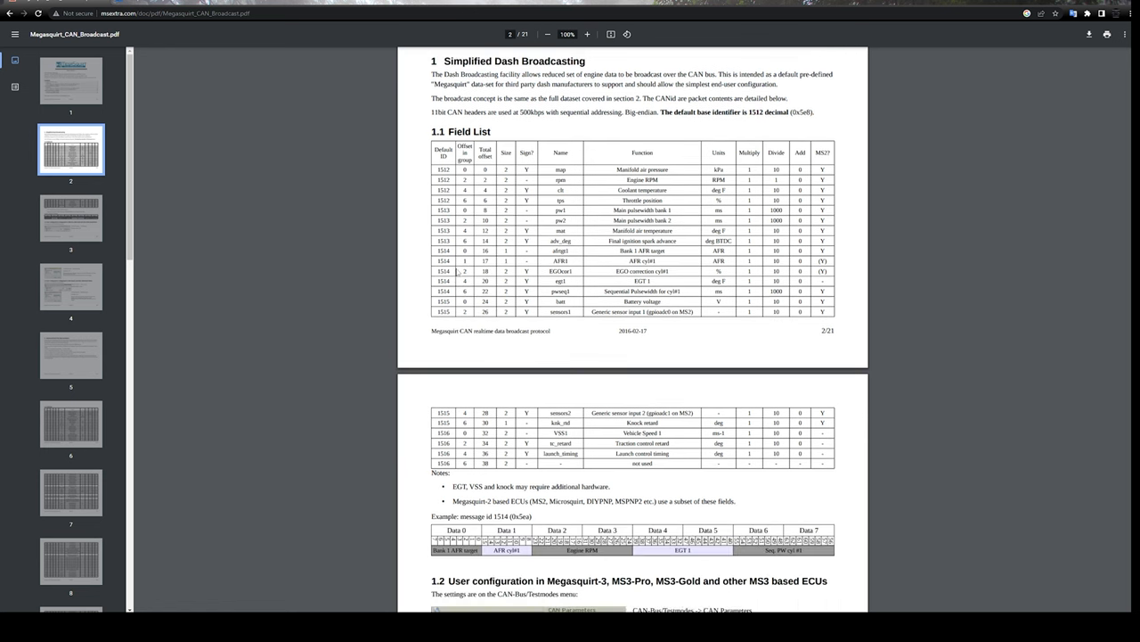
pyautogui.scroll(-3)
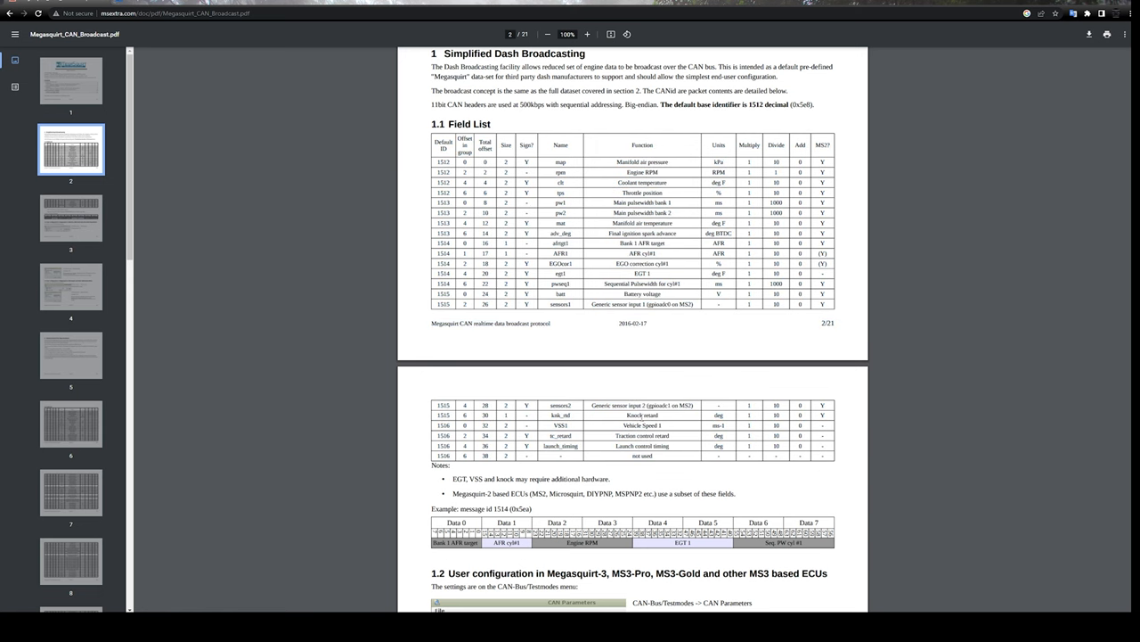
pyautogui.scroll(-3)
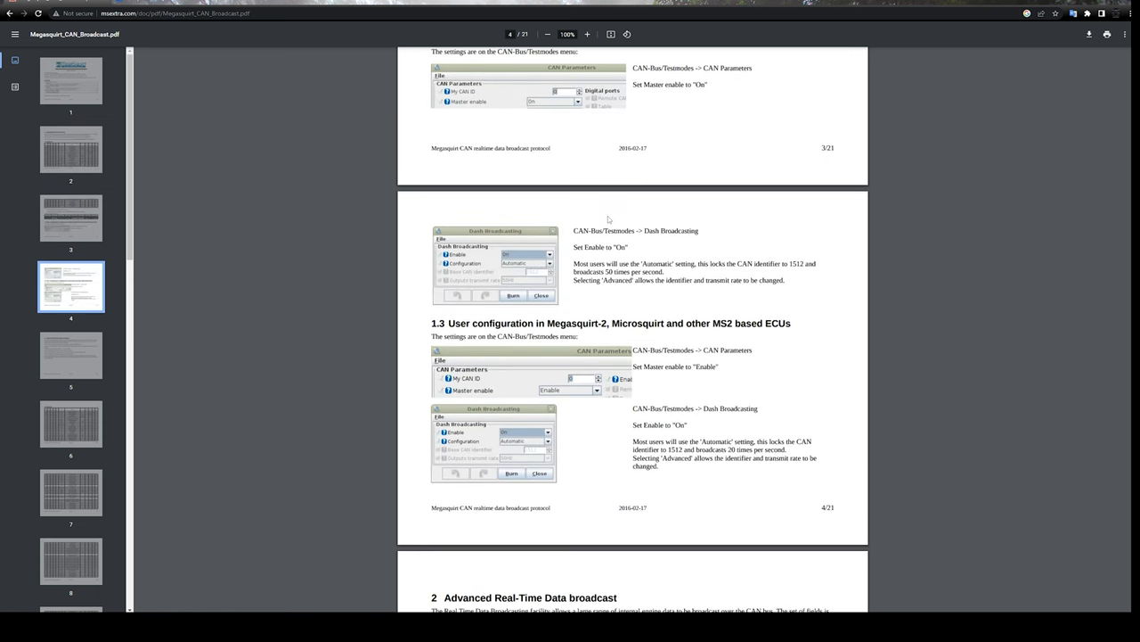
pyautogui.scroll(-3)
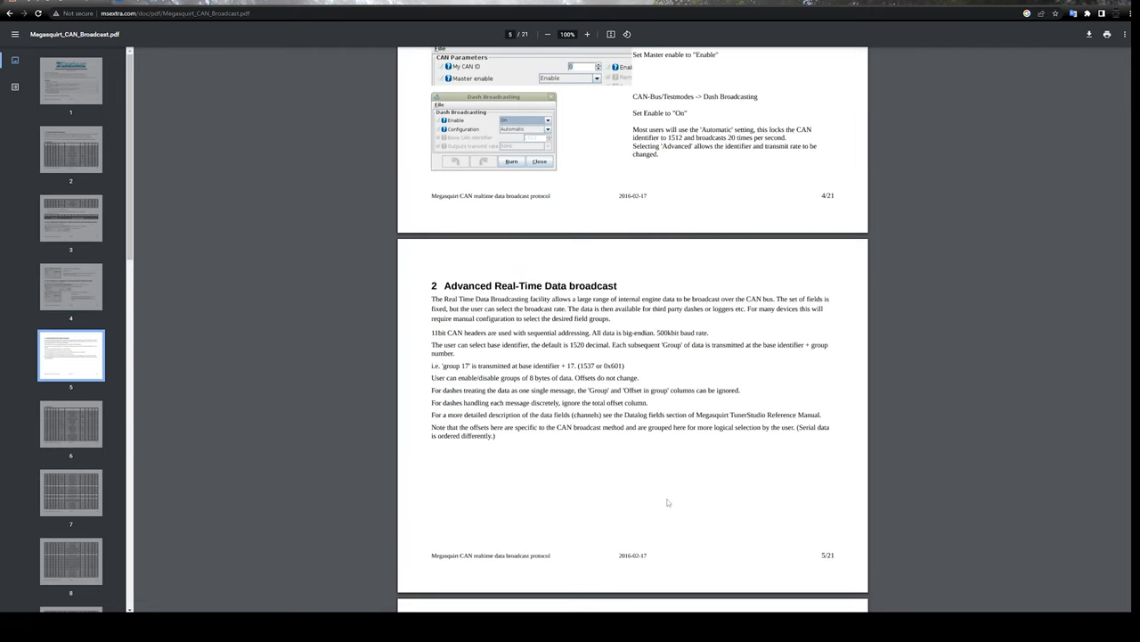
pyautogui.click(72, 80)
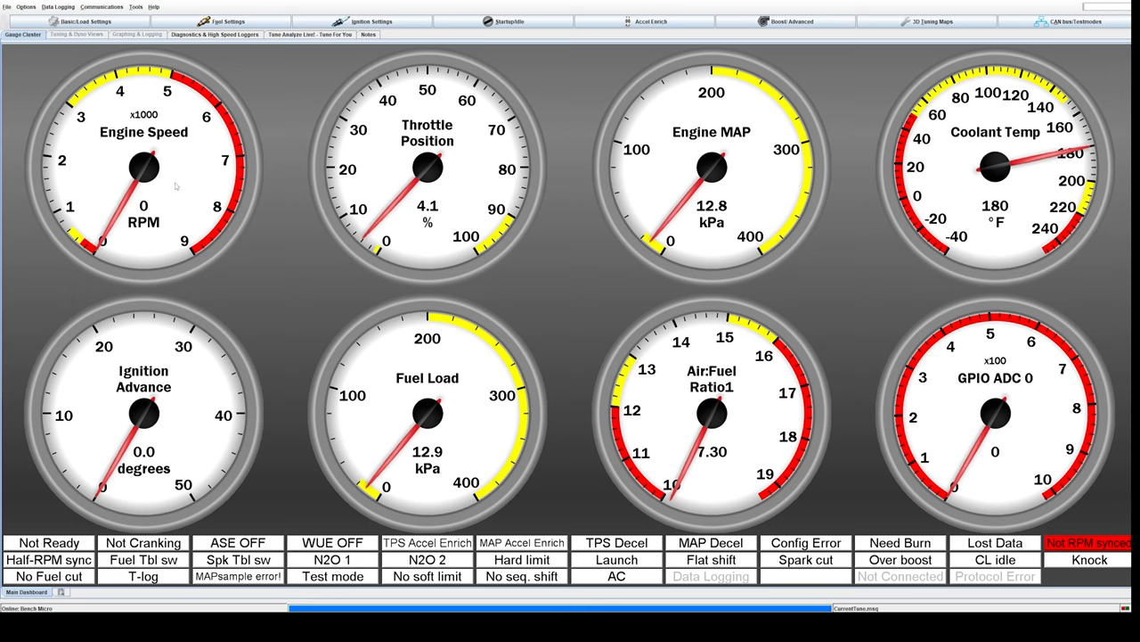
pyautogui.moveTo(563, 299)
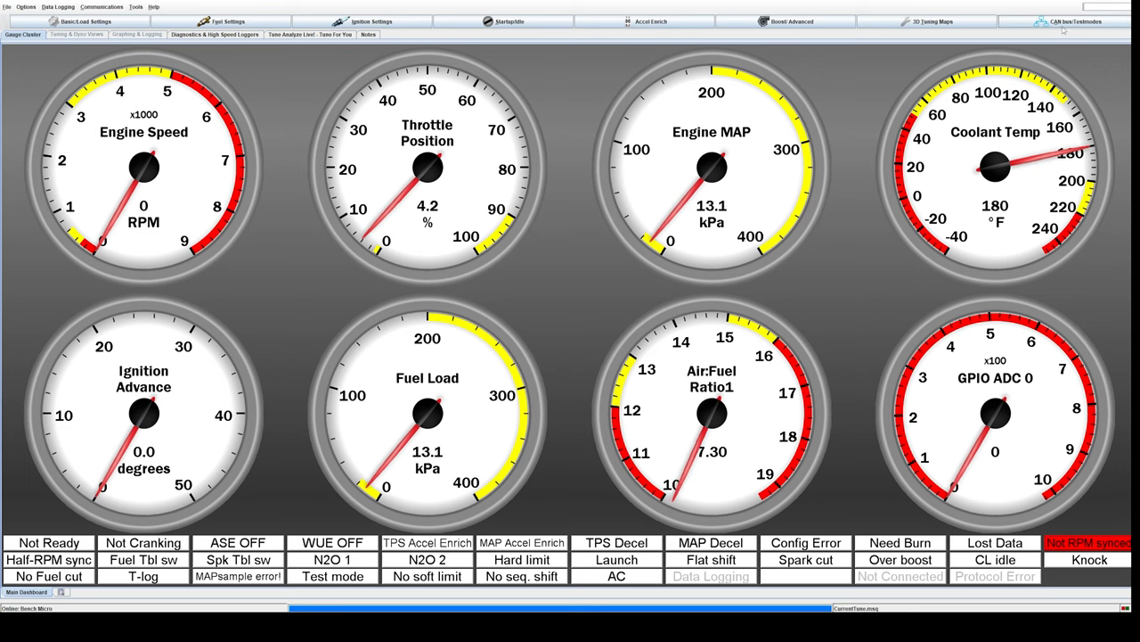
# - Bring up the Dash Broadcasting settings from TunerStudio's CAN-bus/Testmodes menu
pyautogui.click(1066, 22)
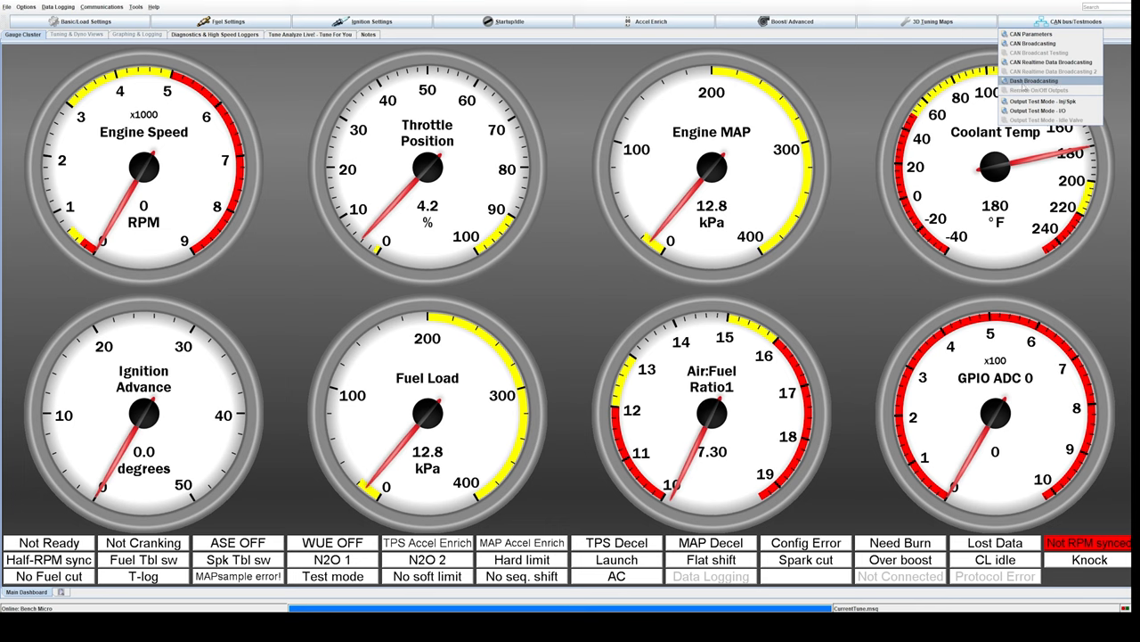
pyautogui.click(1033, 82)
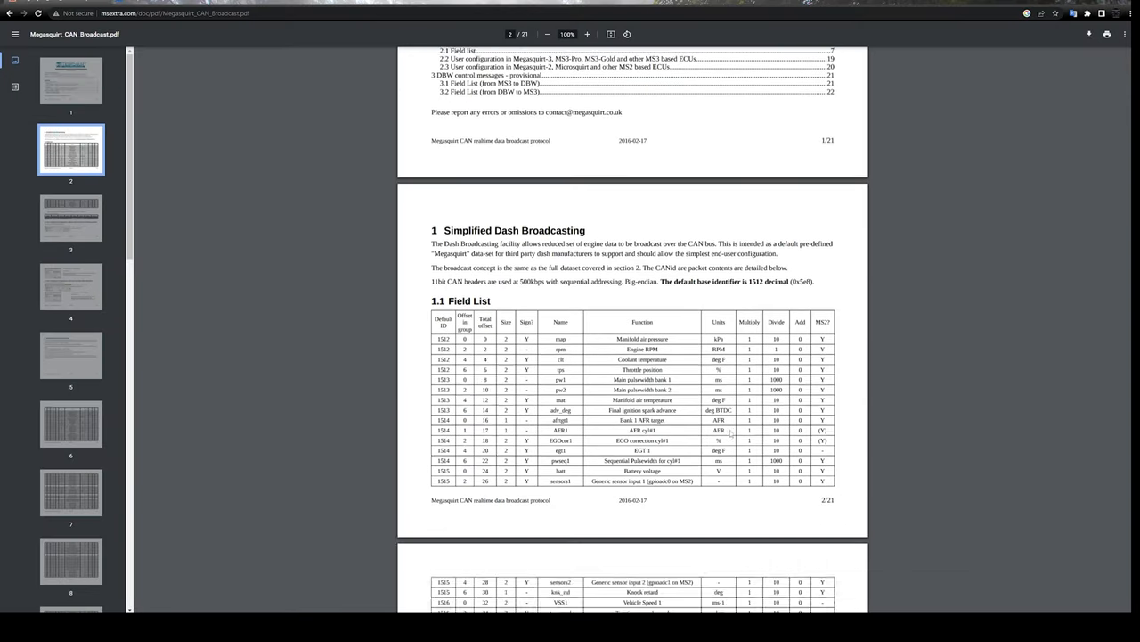
# - Scroll the PDF to section 1.1 Field List under Simplified Dash Broadcasting
pyautogui.scroll(-3)
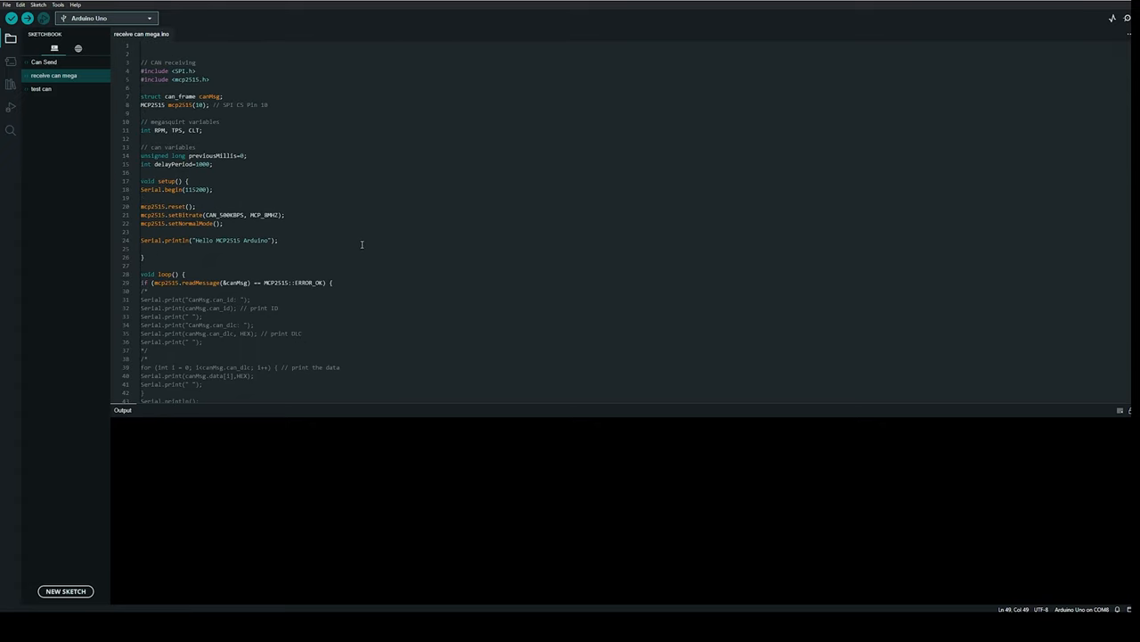
# - Start the Serial Monitor for the receive can mega sketch from the Tools menu
pyautogui.scroll(-3)
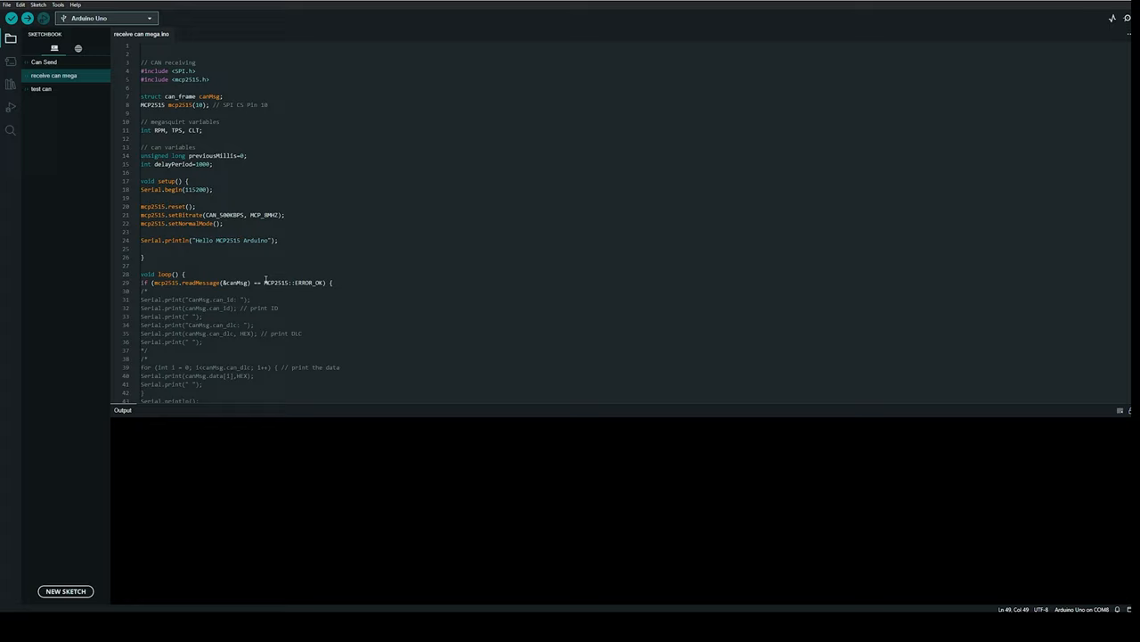
pyautogui.click(57, 3)
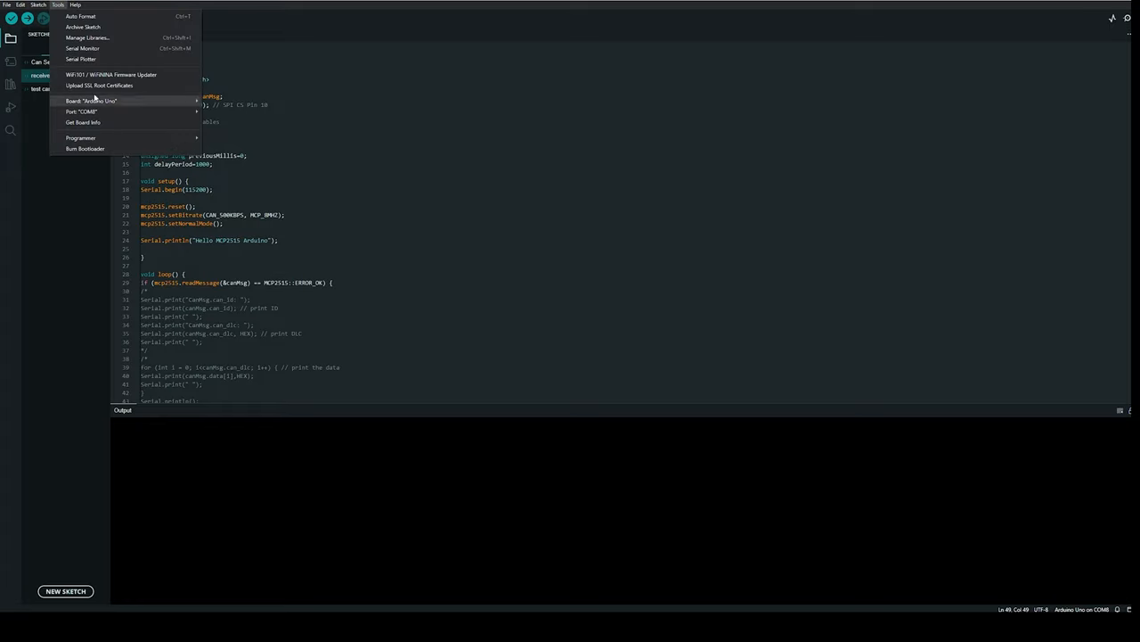
pyautogui.click(82, 48)
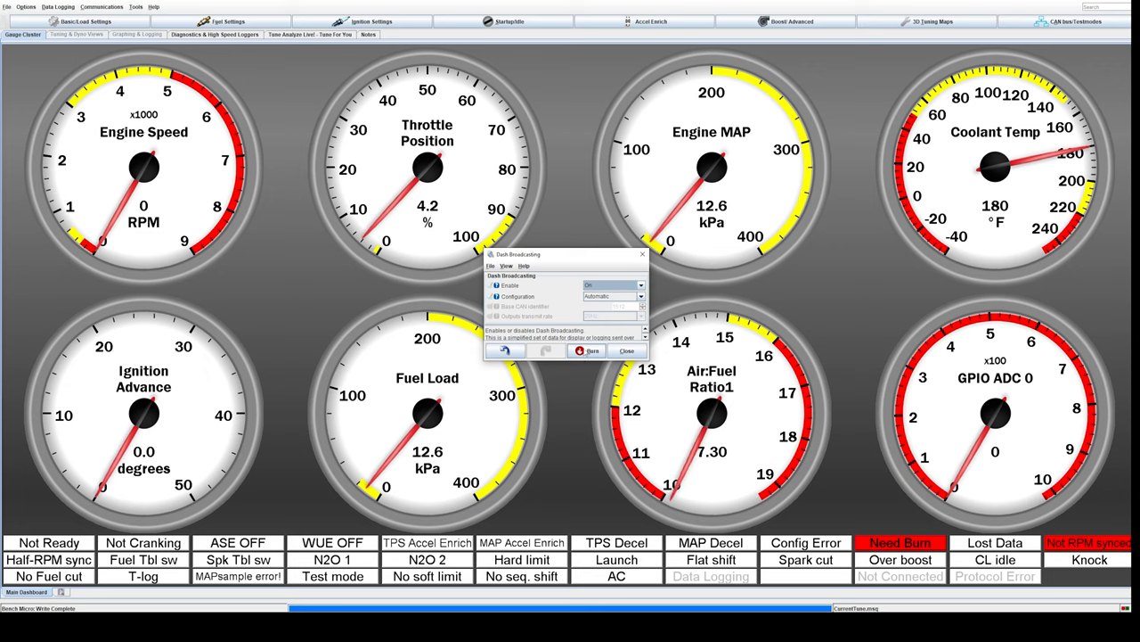
# - Set Dash Broadcasting Enable to On so the MegaSquirt streams data over CAN
pyautogui.click(586, 349)
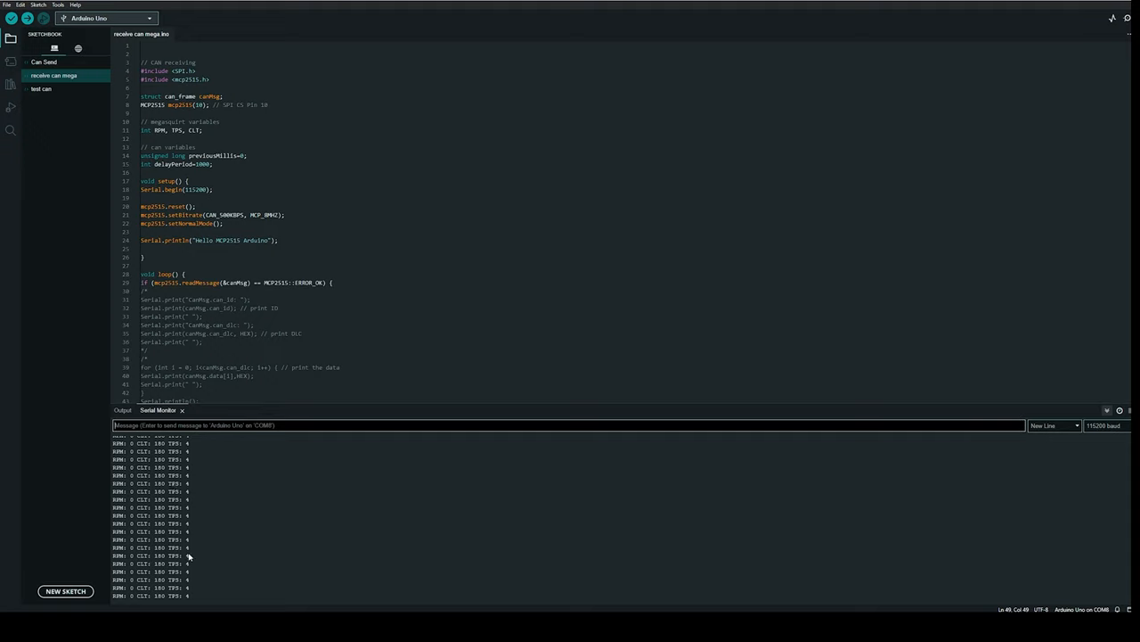
pyautogui.moveTo(187, 507)
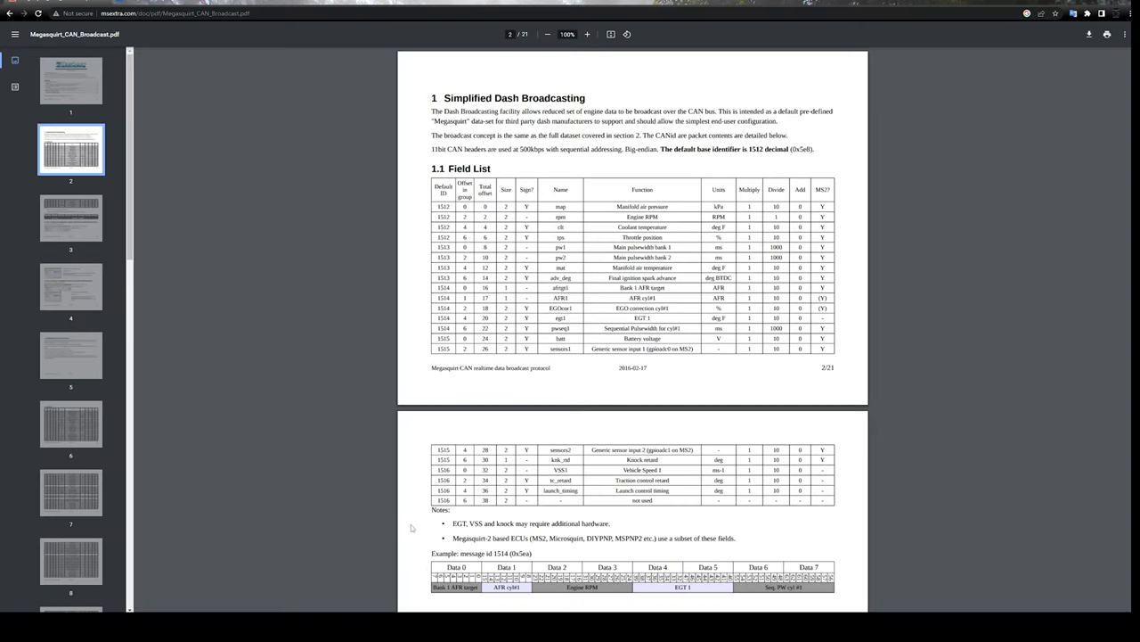
pyautogui.moveTo(684, 189)
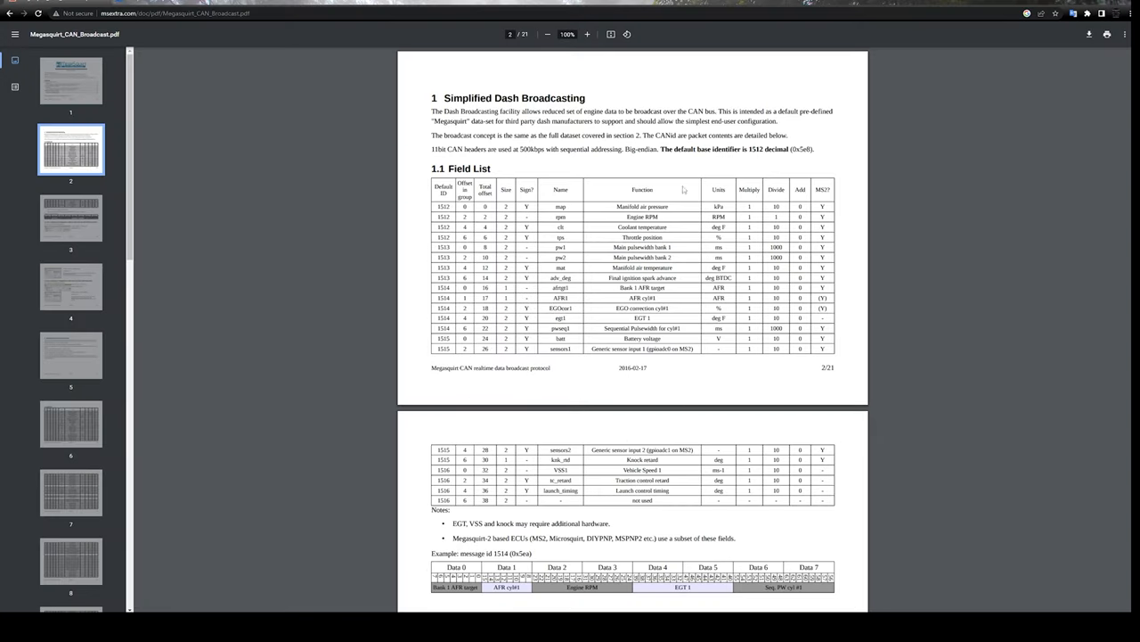
# - Scroll down through the later field-list tables of the CAN broadcast PDF
pyautogui.scroll(-3)
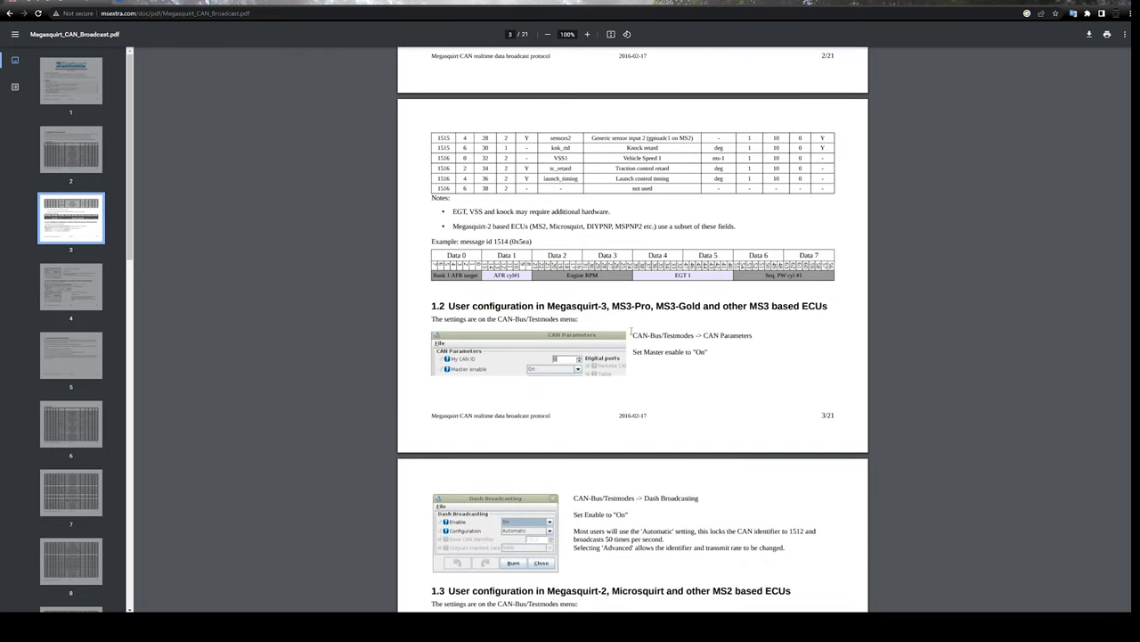
pyautogui.scroll(3)
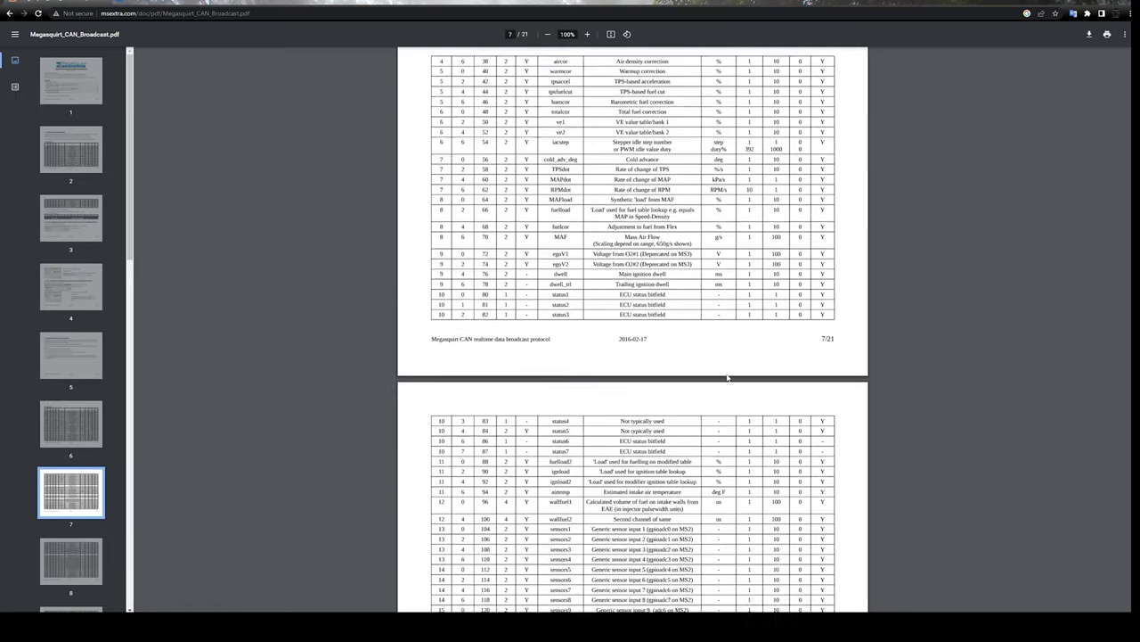
pyautogui.scroll(-3)
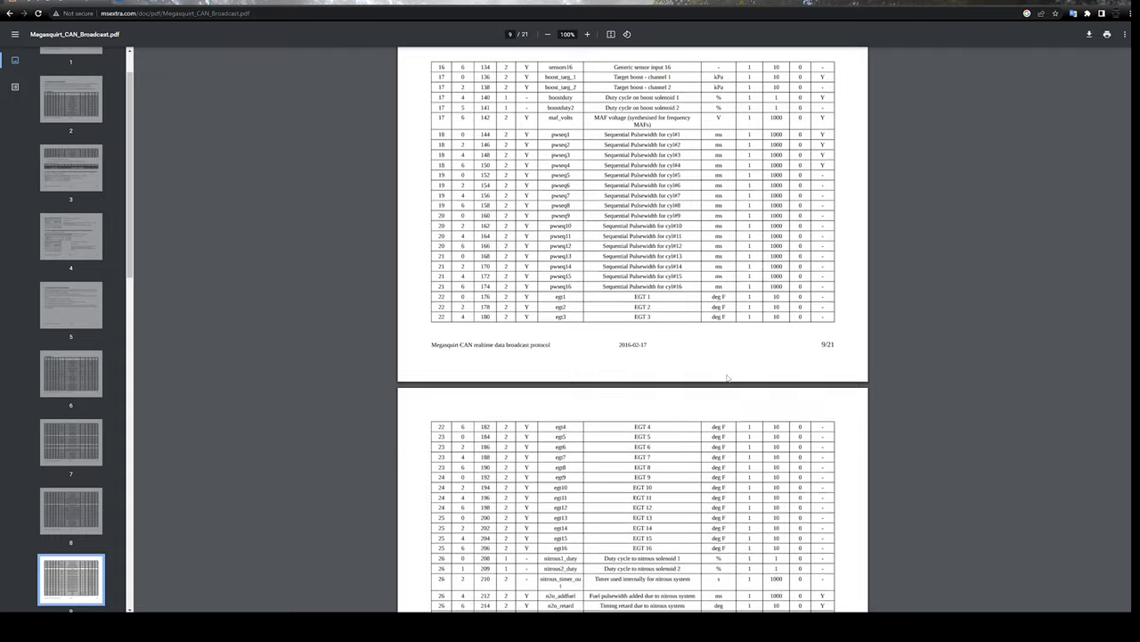
pyautogui.scroll(-3)
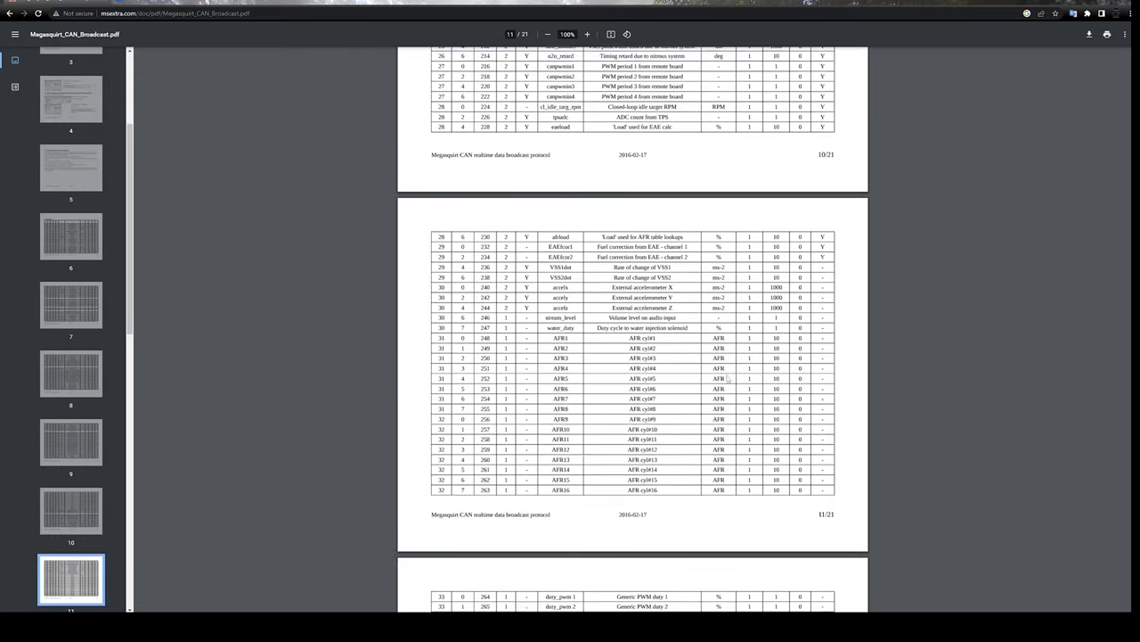
pyautogui.scroll(-3)
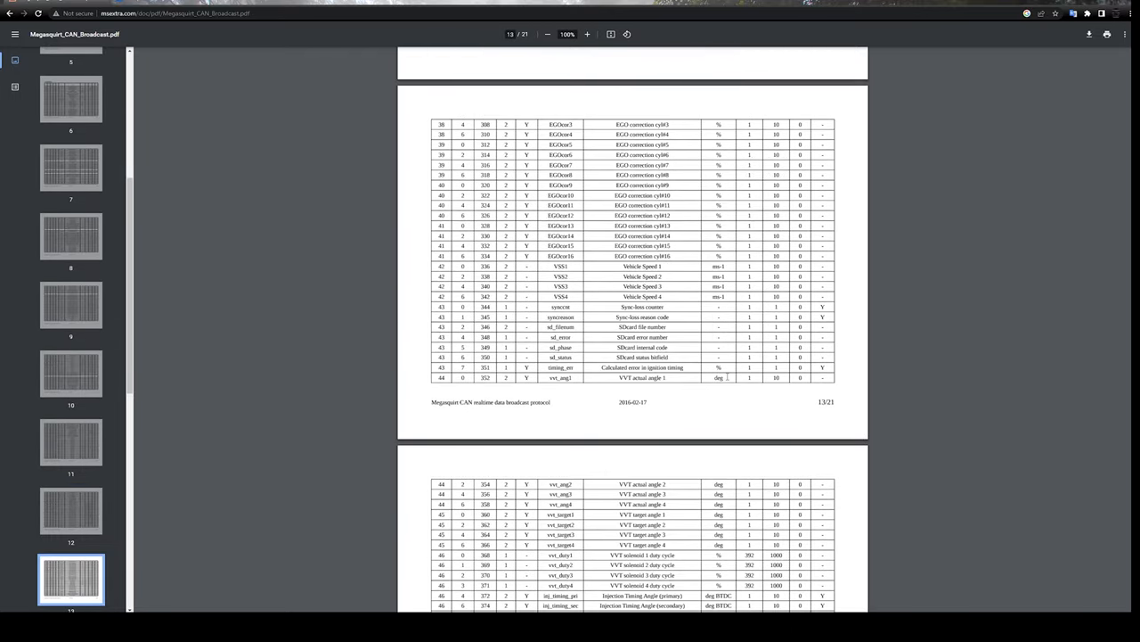
pyautogui.scroll(-3)
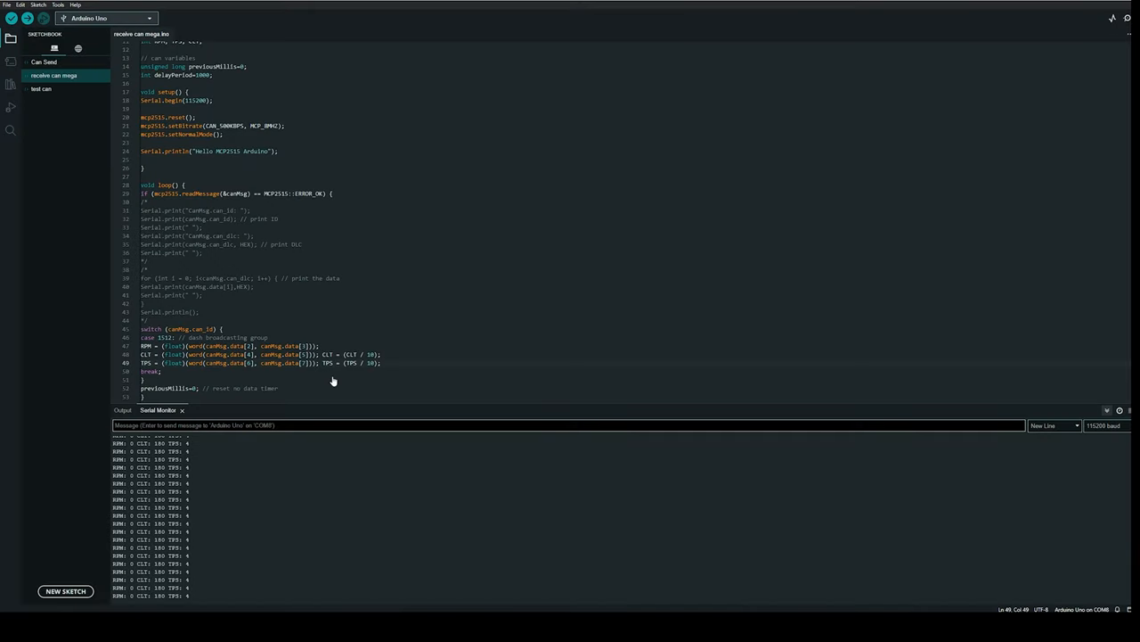
pyautogui.moveTo(339, 584)
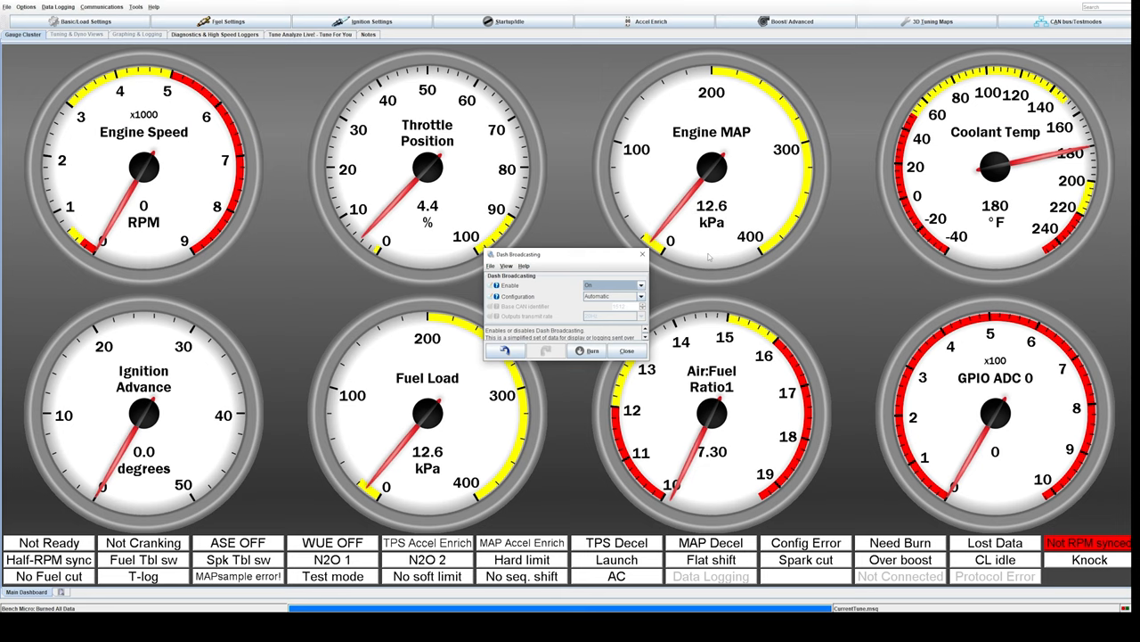
pyautogui.moveTo(481, 209)
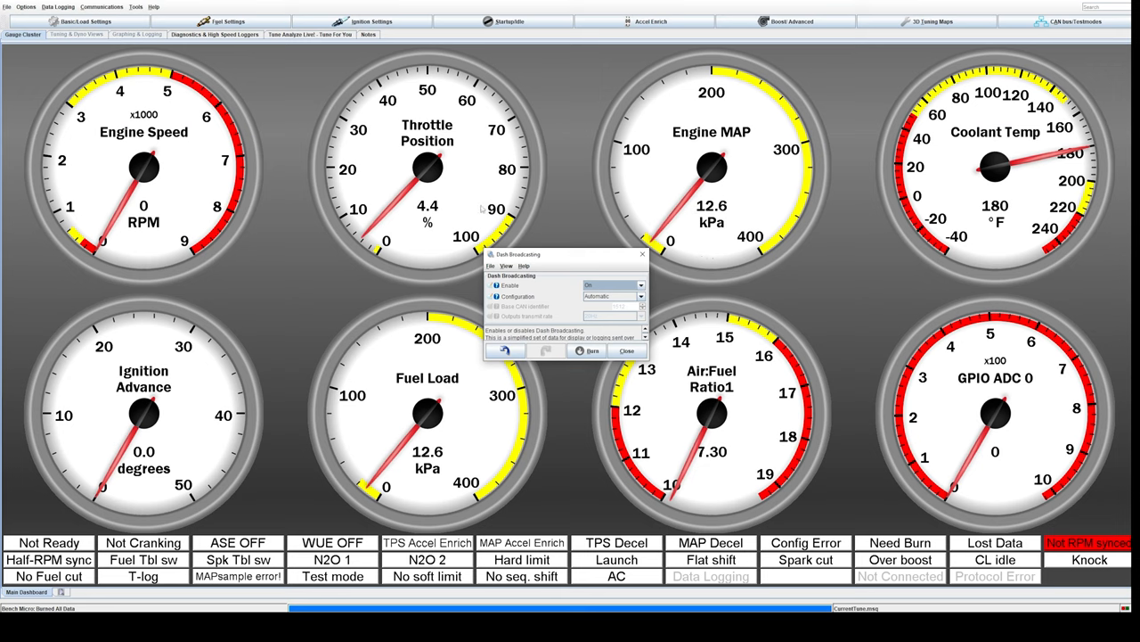
pyautogui.moveTo(481, 208)
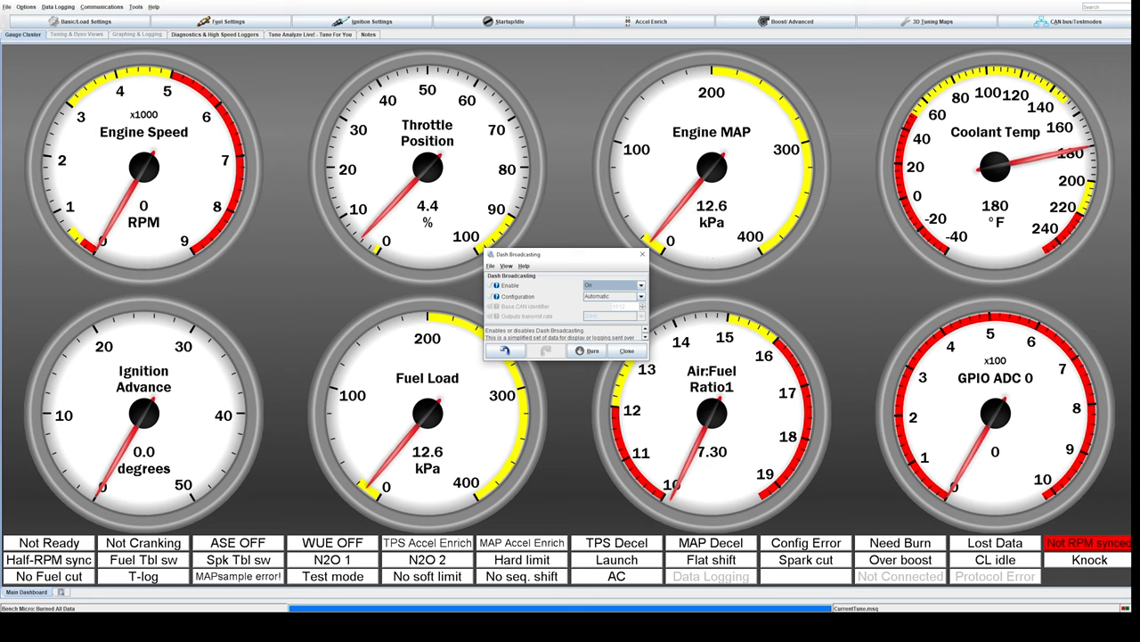